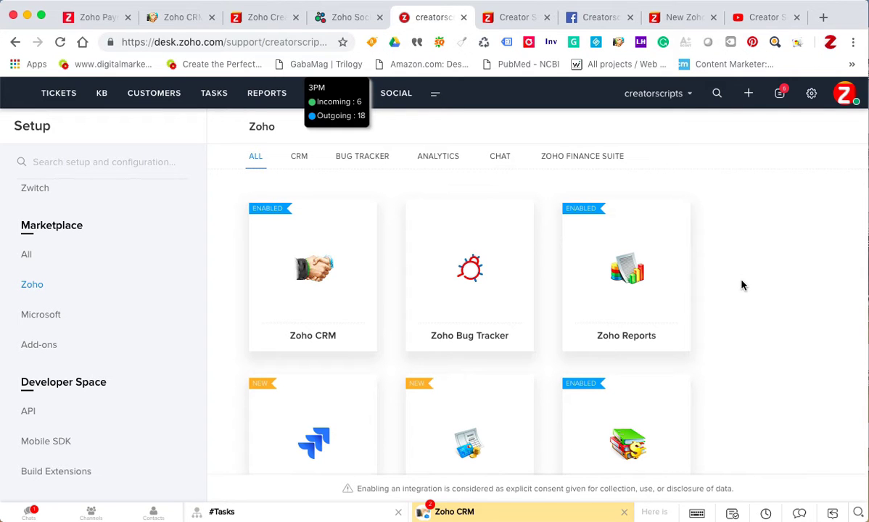
Open General > Company settings, showing the organisation's profile and Mexico currency locale.
{"action": "scroll", "scroll_direction": "down", "scroll_amount": 3}
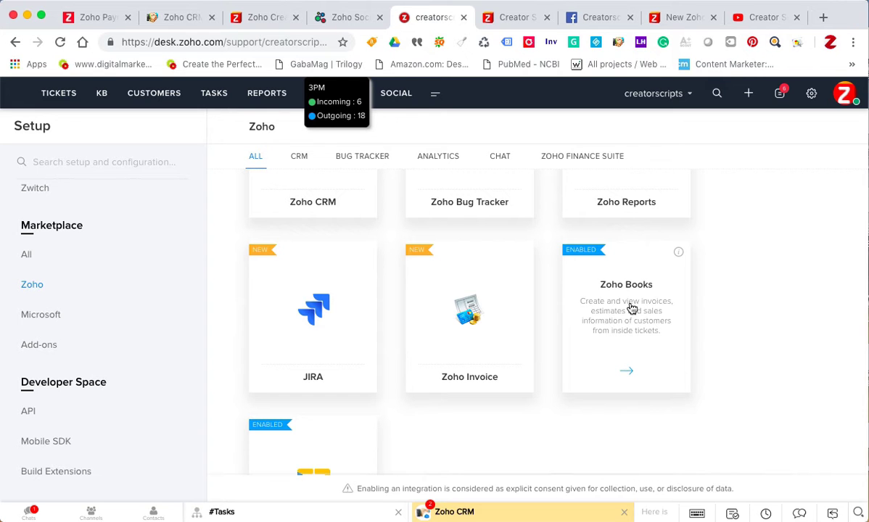
{"action": "mouse_move", "coordinate": [623, 311]}
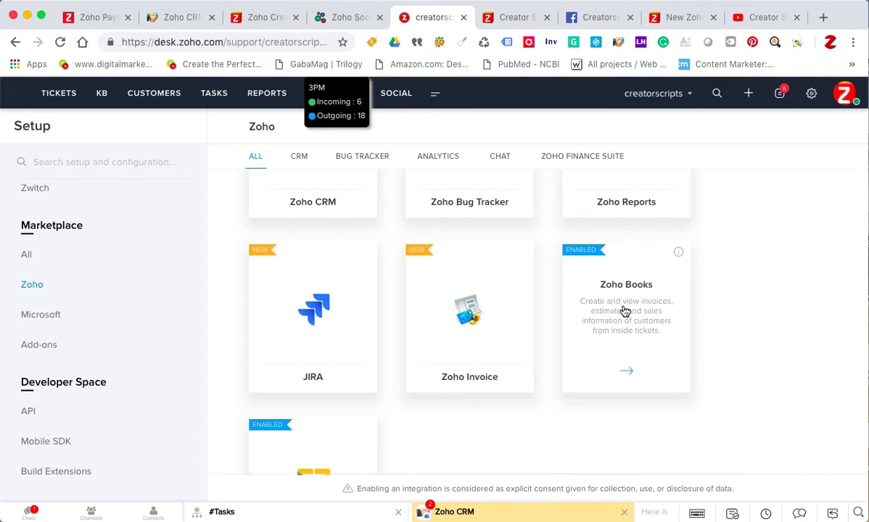
{"action": "mouse_move", "coordinate": [799, 142]}
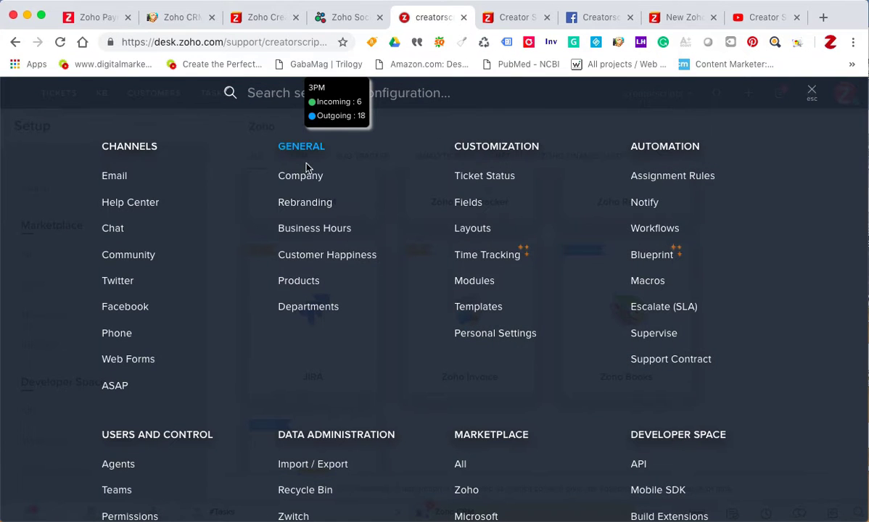
{"action": "left_click", "coordinate": [300, 176]}
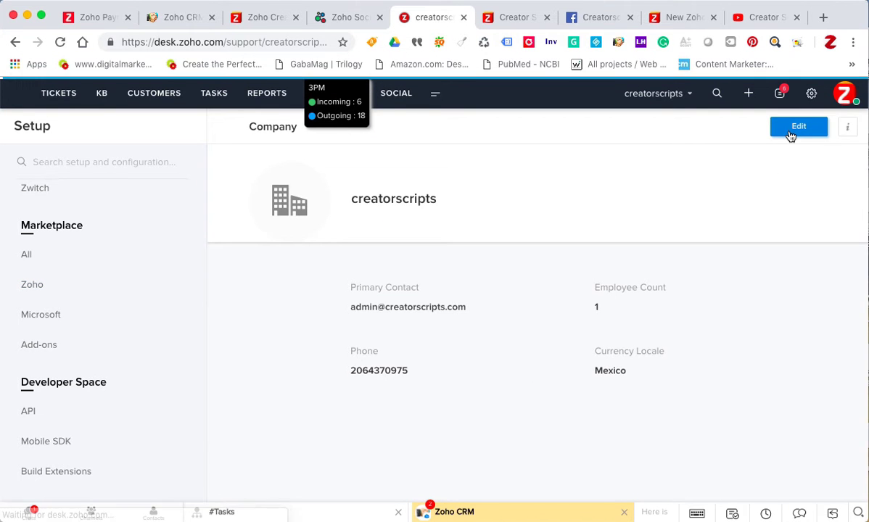
Edit the company details to confirm the Mexico currency locale is locked, then return to Marketplace > Zoho.
{"action": "left_click", "coordinate": [798, 126]}
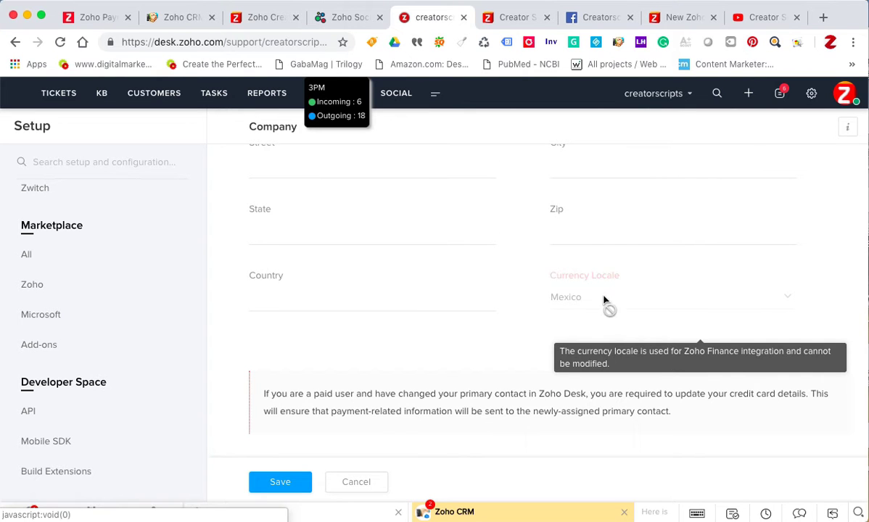
{"action": "mouse_move", "coordinate": [654, 288]}
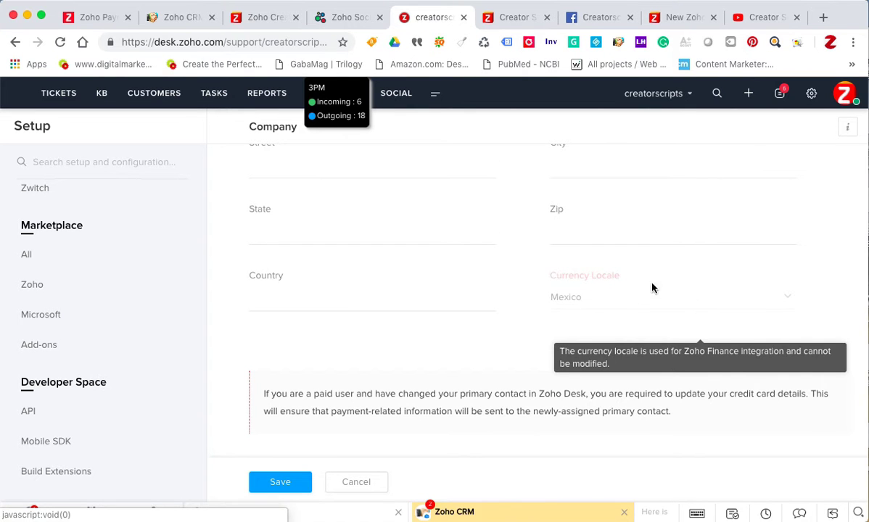
{"action": "mouse_move", "coordinate": [586, 295]}
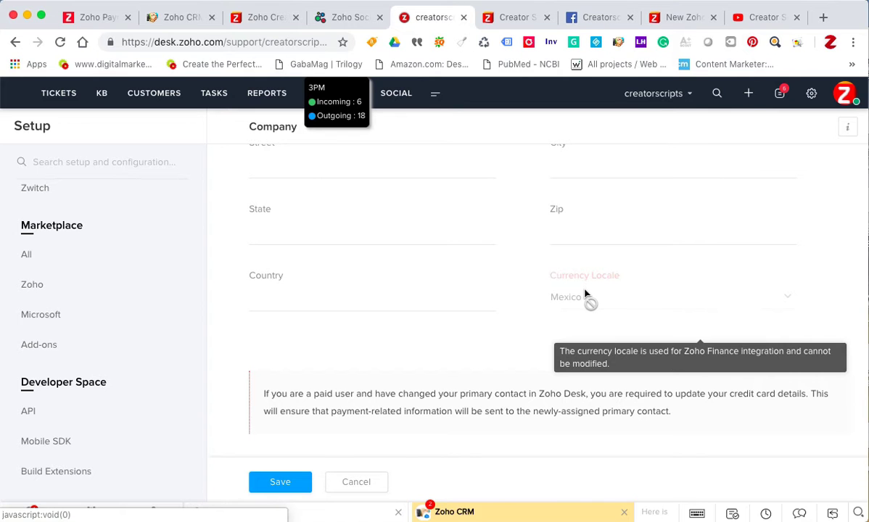
{"action": "mouse_move", "coordinate": [559, 301]}
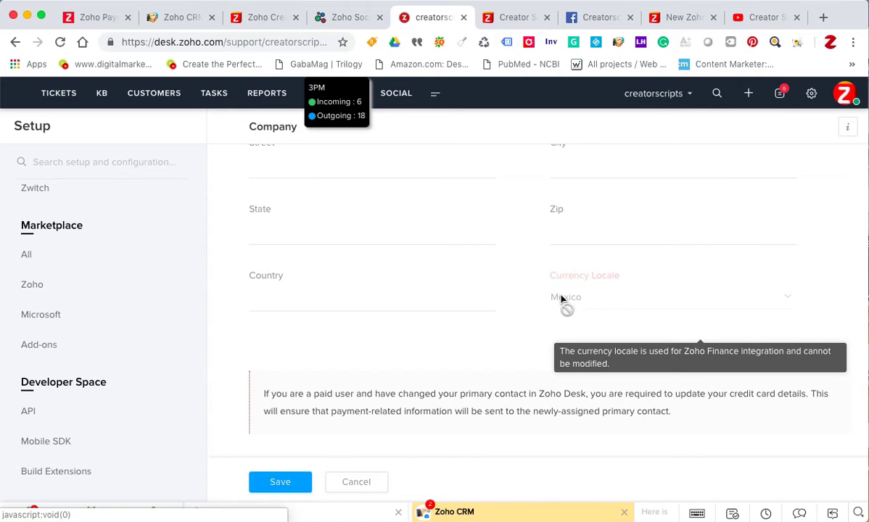
{"action": "mouse_move", "coordinate": [569, 301]}
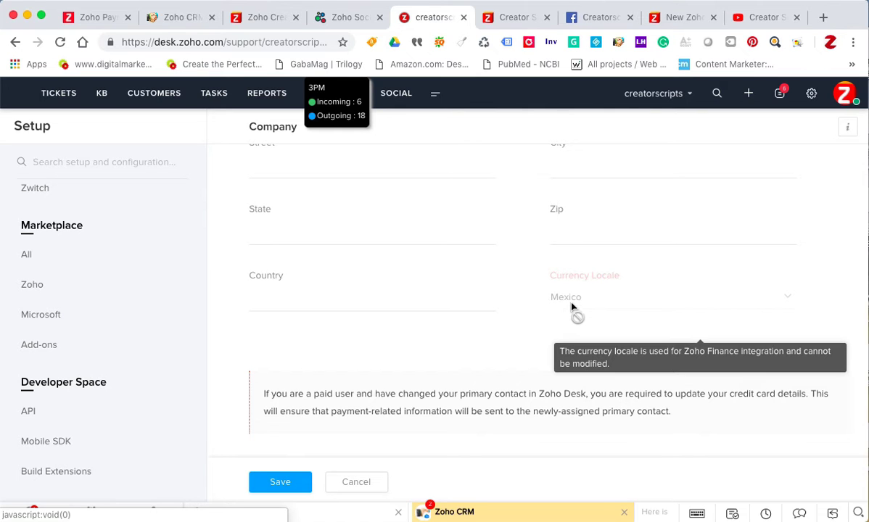
{"action": "mouse_move", "coordinate": [572, 305]}
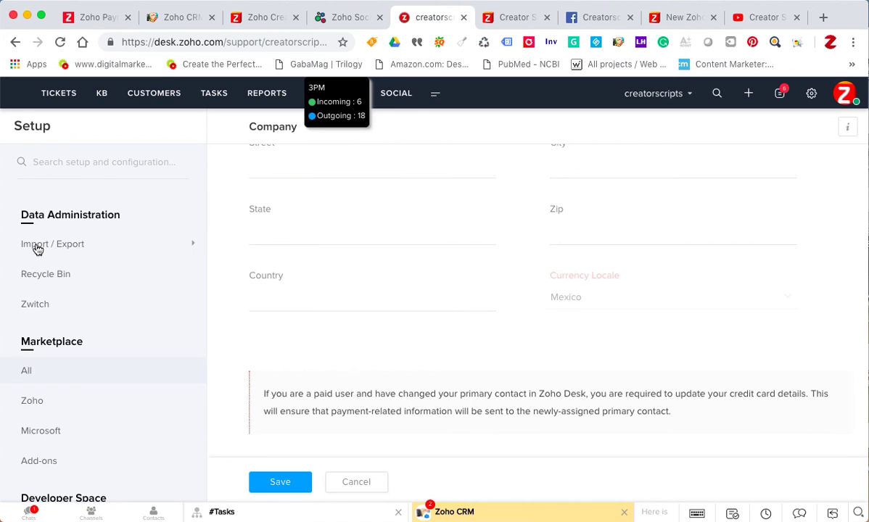
{"action": "scroll", "scroll_direction": "down", "scroll_amount": 3}
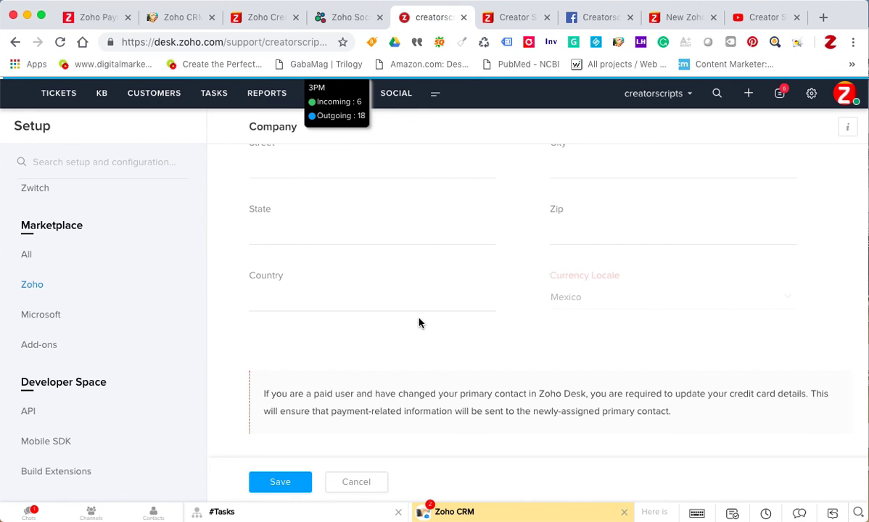
{"action": "left_click", "coordinate": [32, 284]}
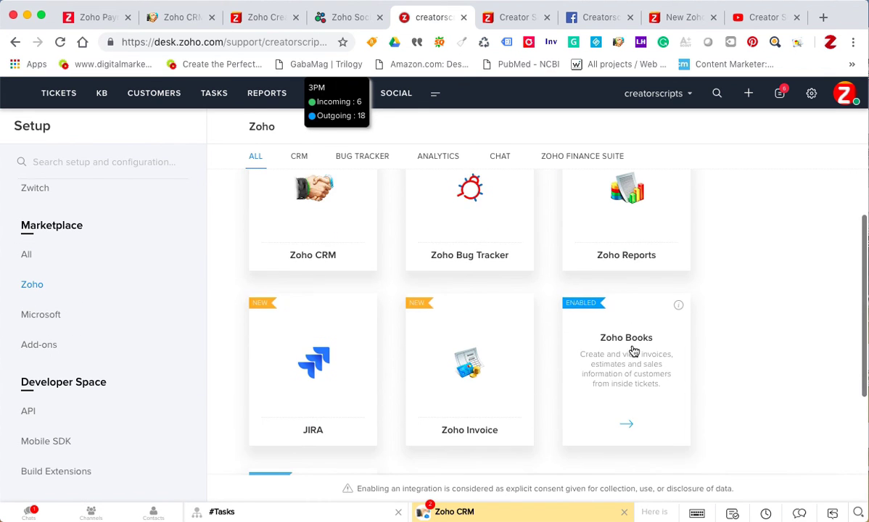